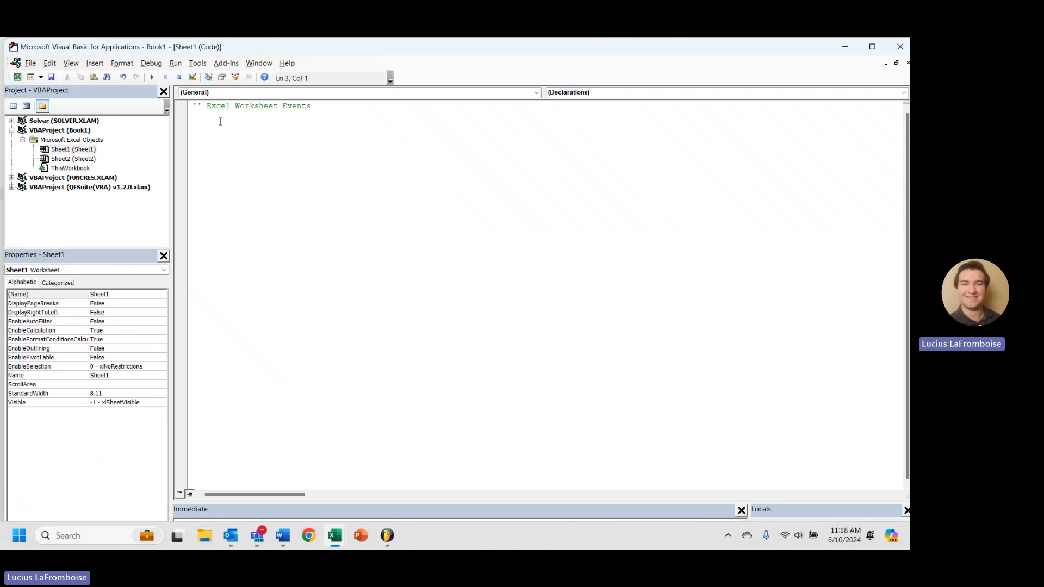
Declare an empty Private Sub Worksheet_Activate() procedure in Sheet1's code module.
left_click(192, 124)
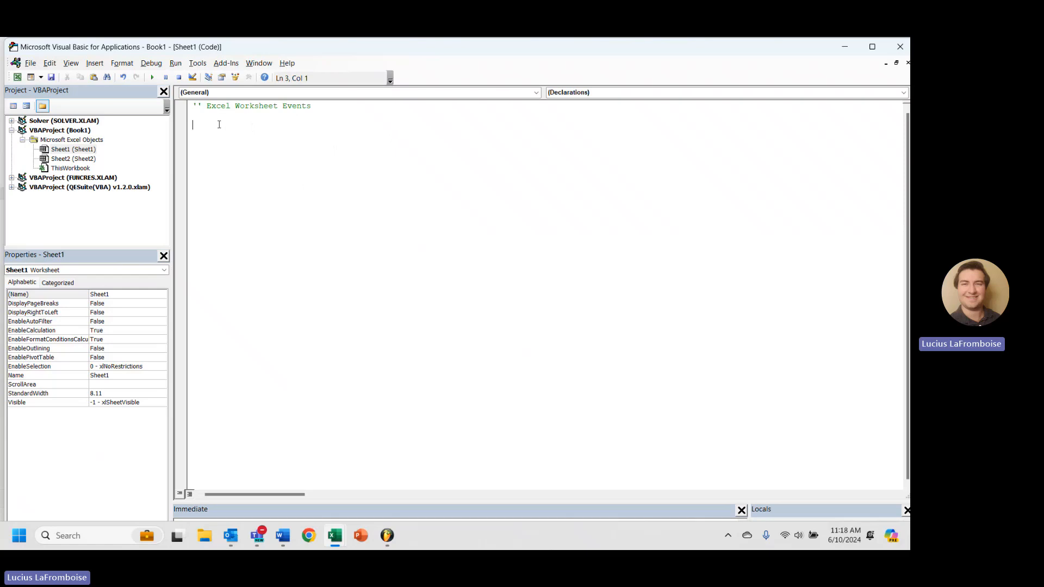
type("Pri")
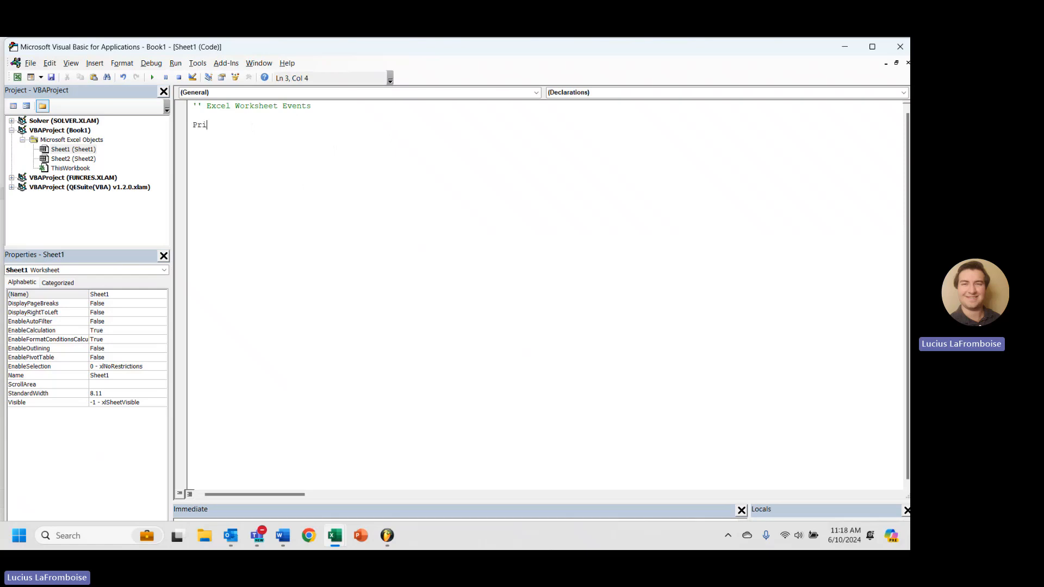
type("vate Sub W")
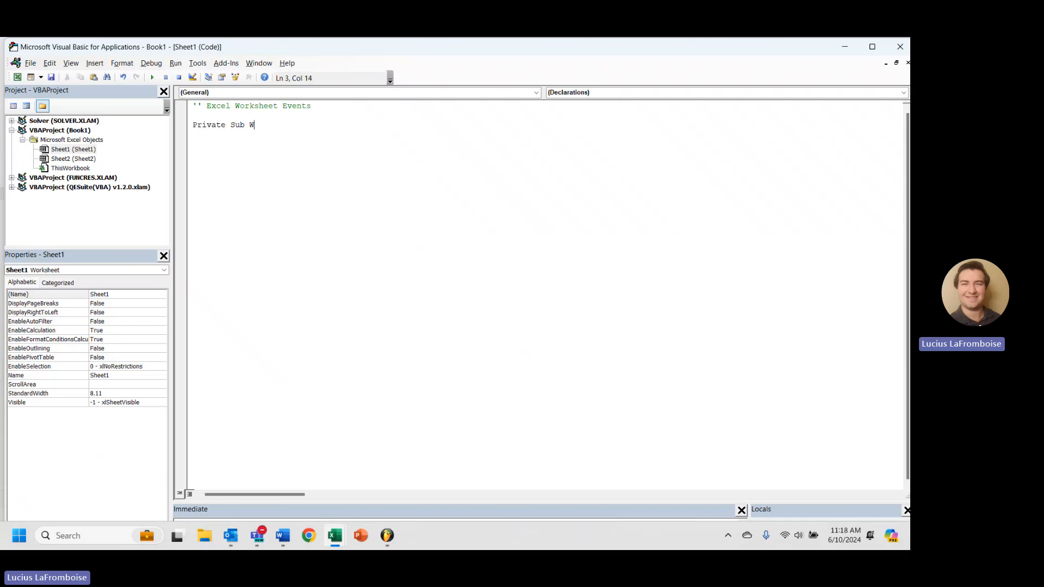
type("orksheet_")
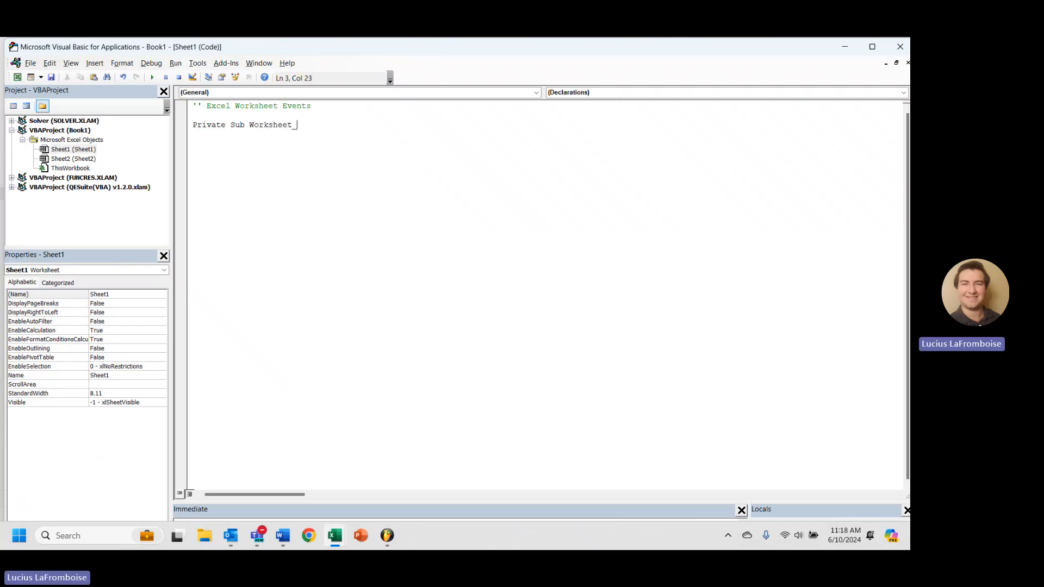
type("Activate(")
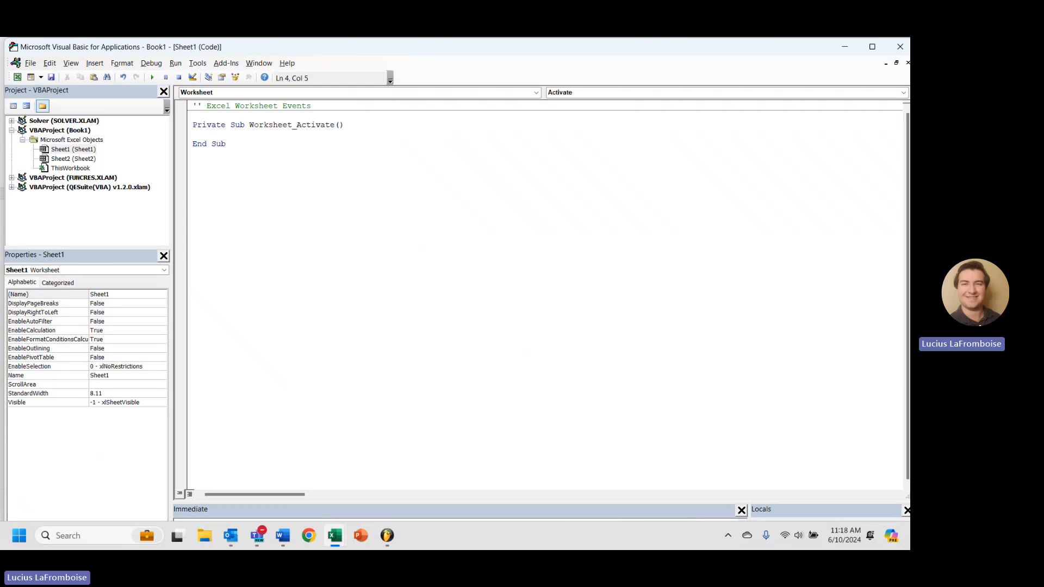
Add the line MsgBox "Sheet Activated: " & ActiveSheet.Name inside Worksheet_Activate.
type("msgbox")
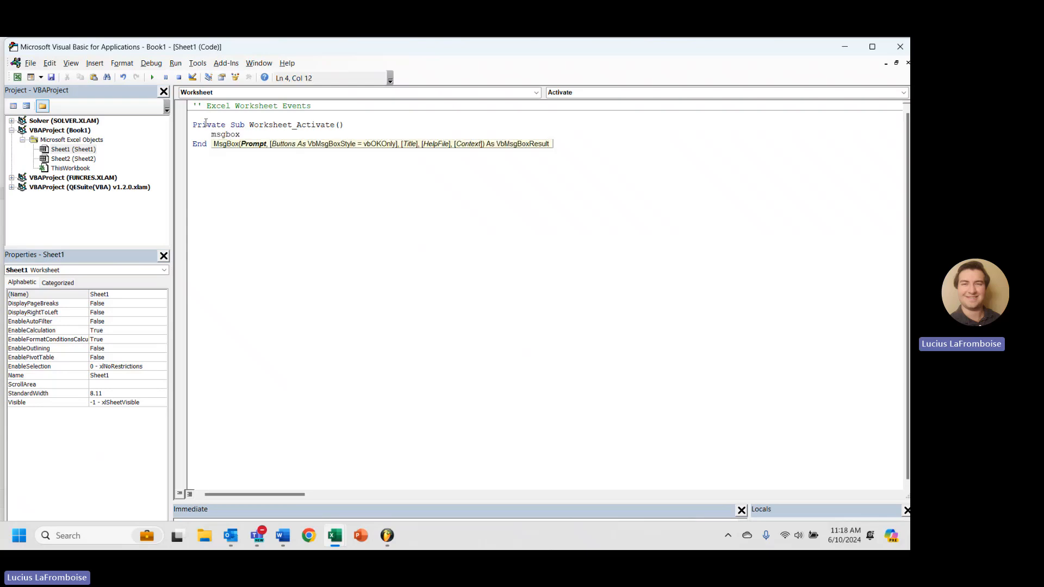
type("\"She")
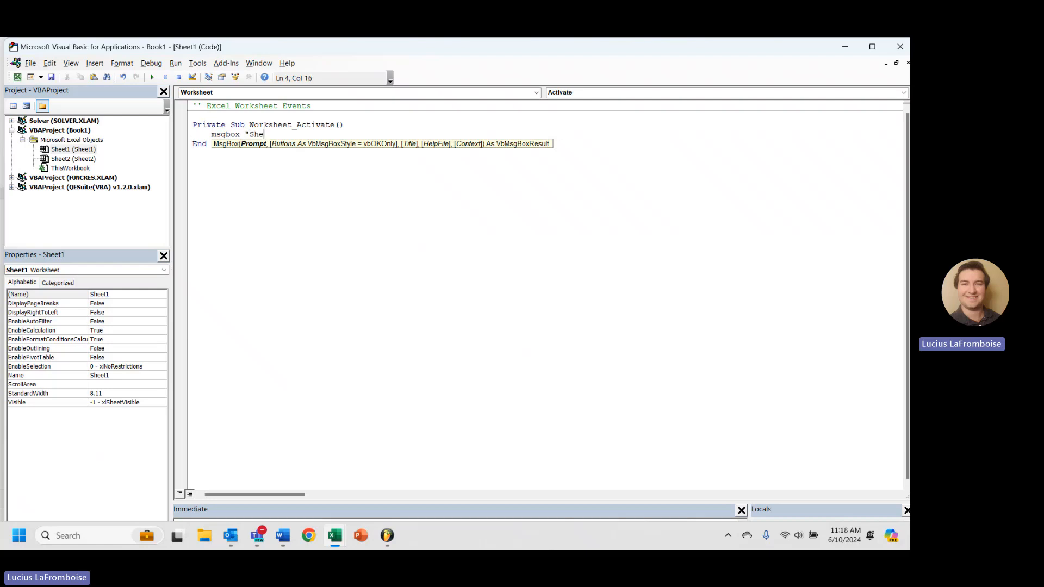
type("et Activat")
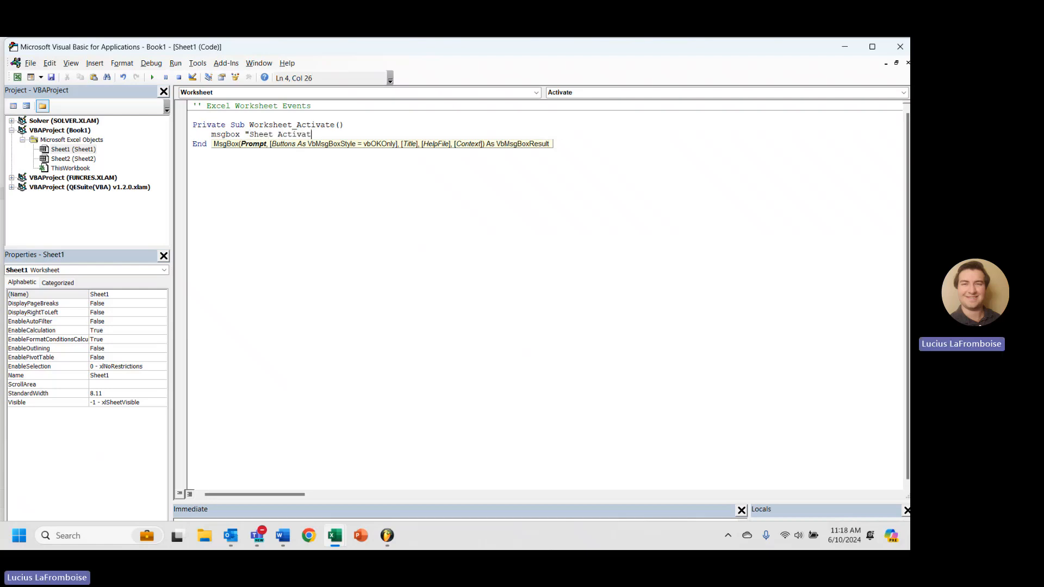
type("ed: \" & Active")
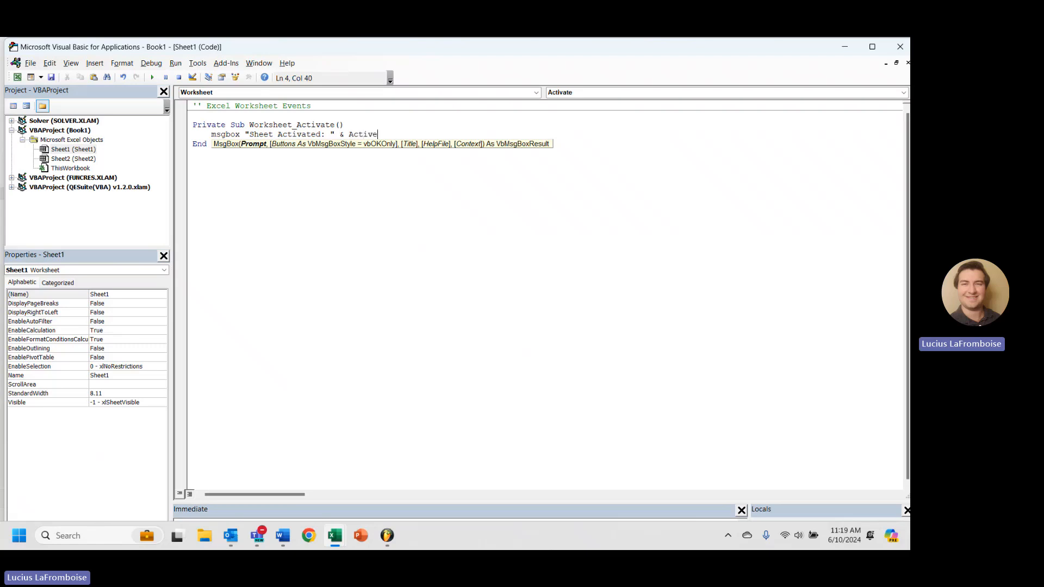
type("Sheet.name")
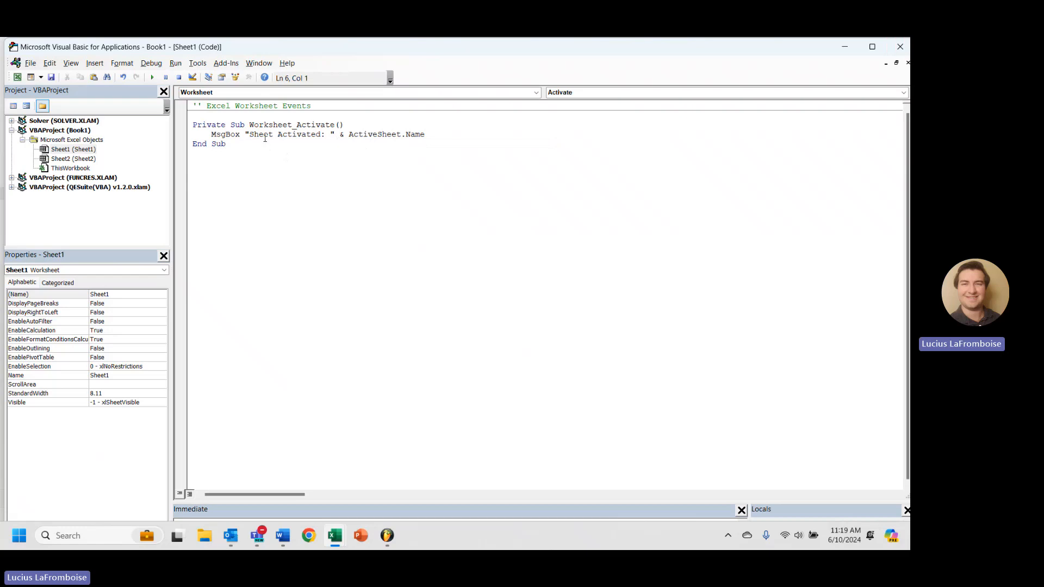
mouse_move(414, 143)
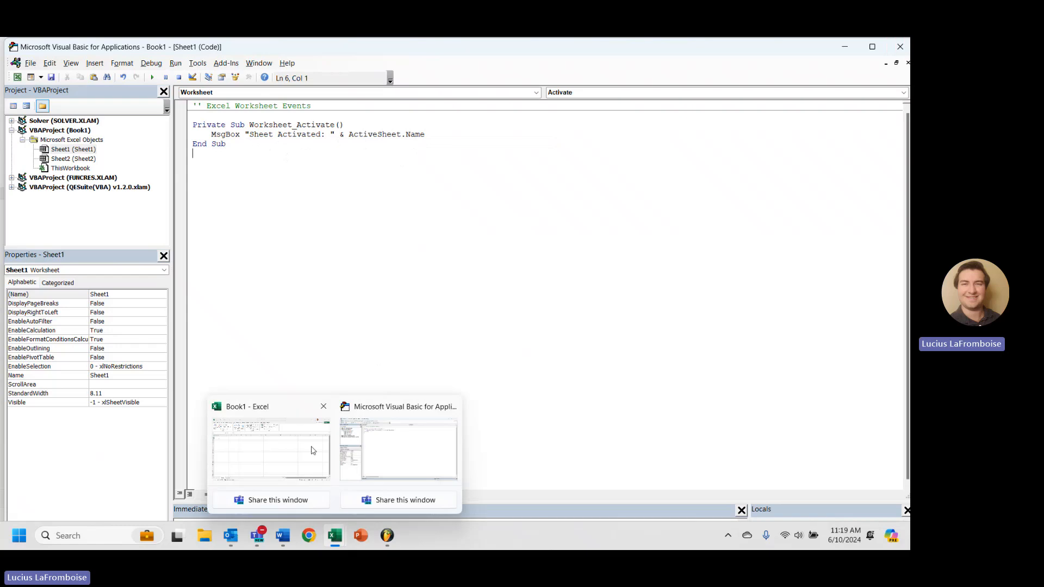
Test in Excel that activating Sheet1 shows "Sheet Activated: Sheet1", then return to the editor.
left_click(270, 449)
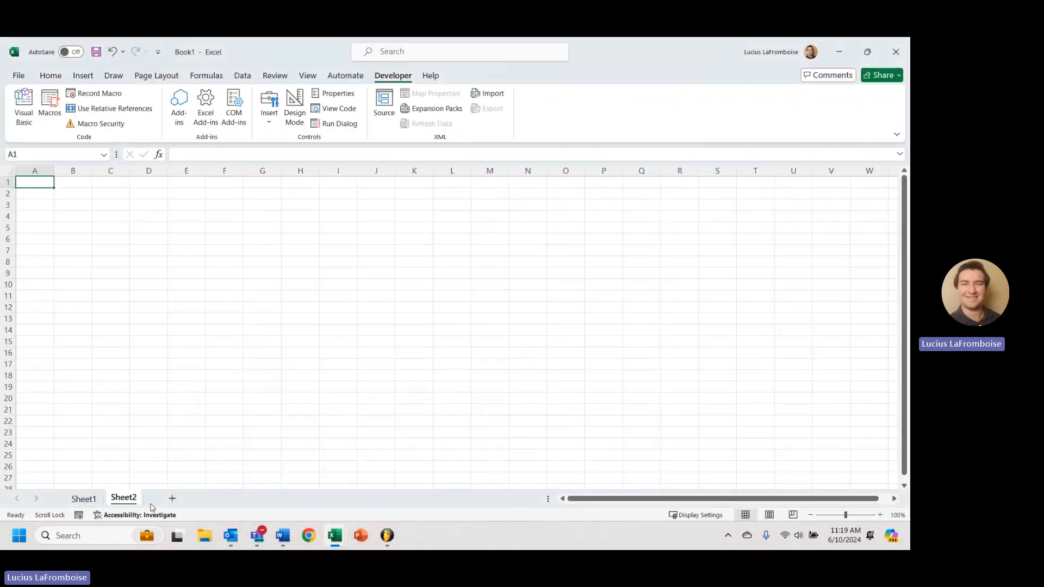
left_click(84, 499)
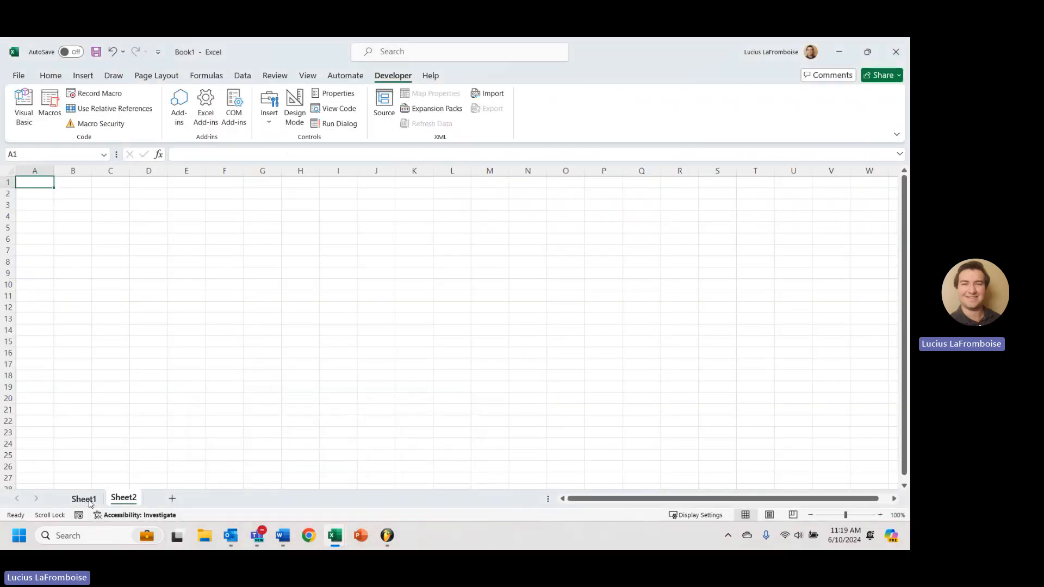
left_click(84, 498)
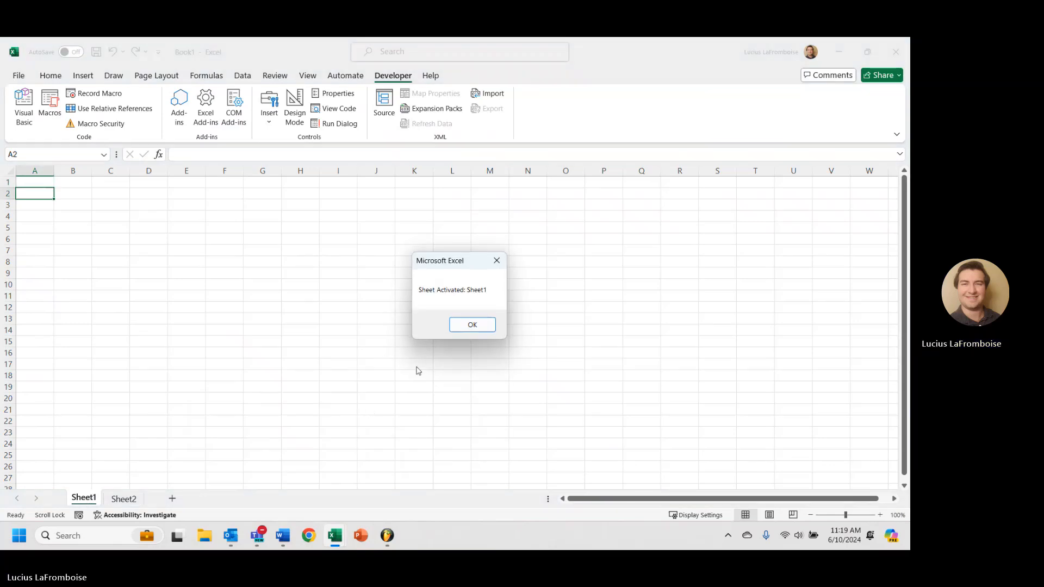
mouse_move(442, 301)
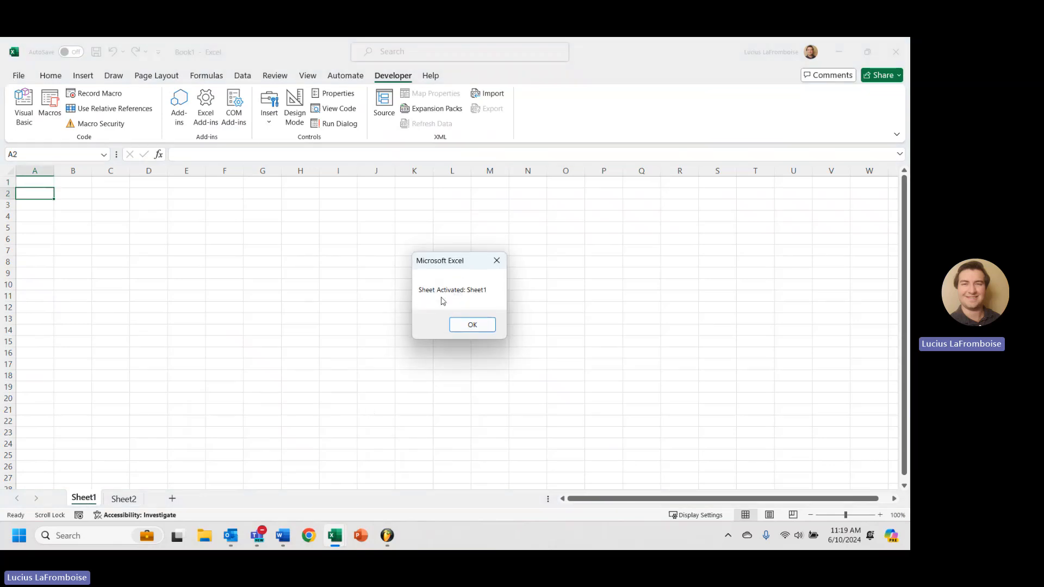
left_click(471, 324)
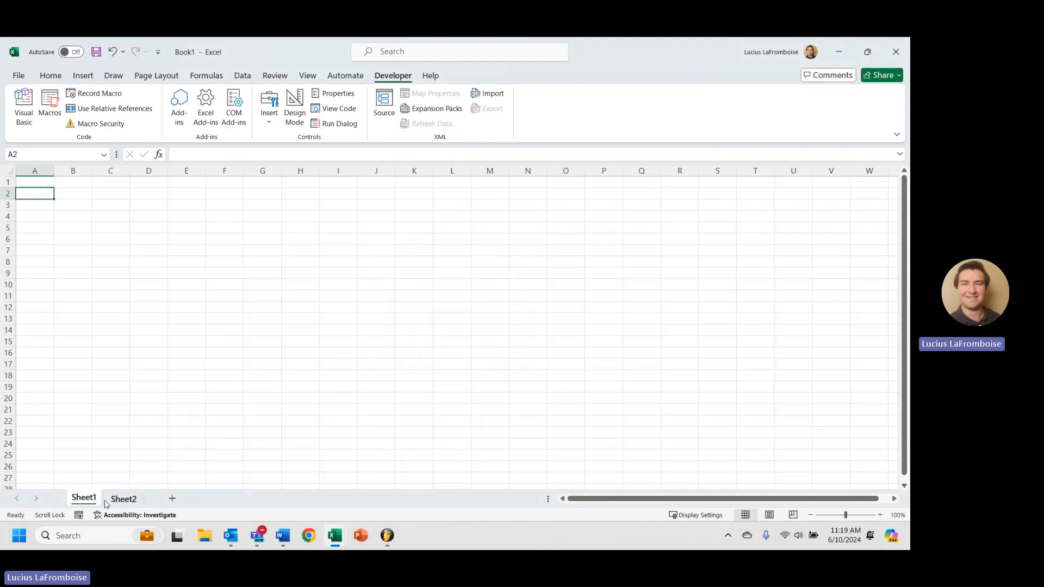
left_click(123, 499)
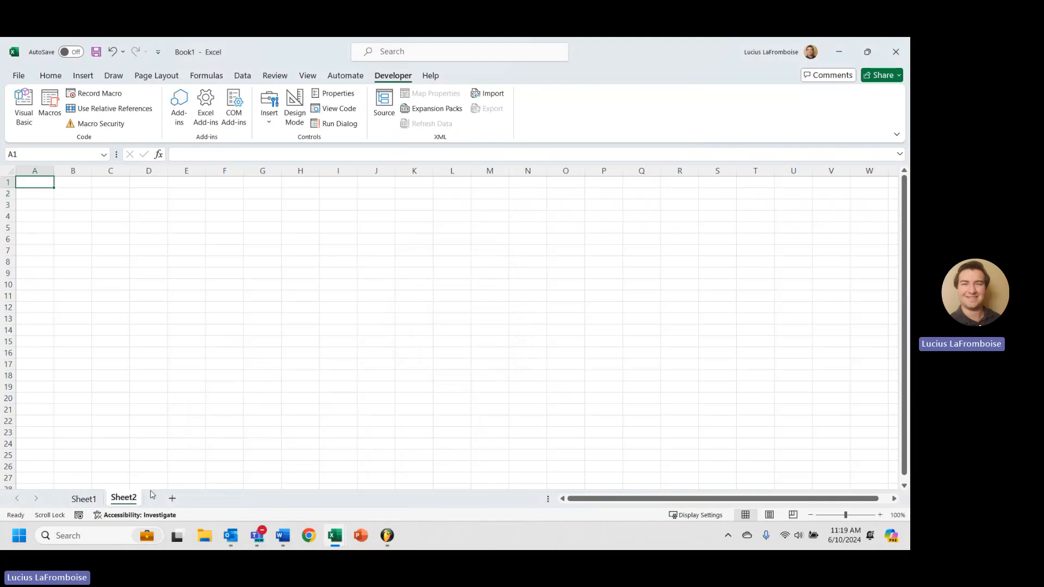
left_click(84, 498)
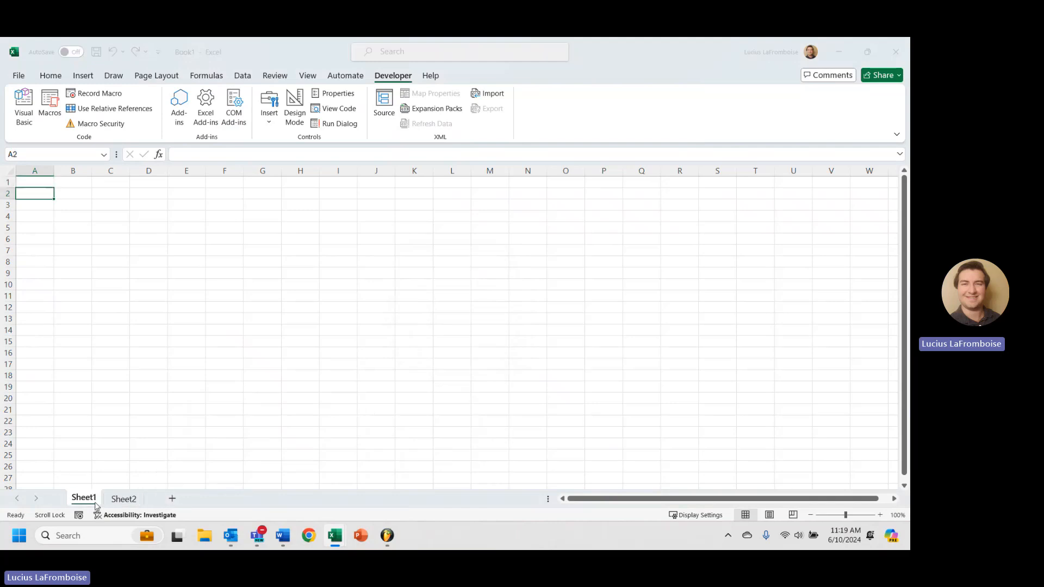
mouse_move(333, 535)
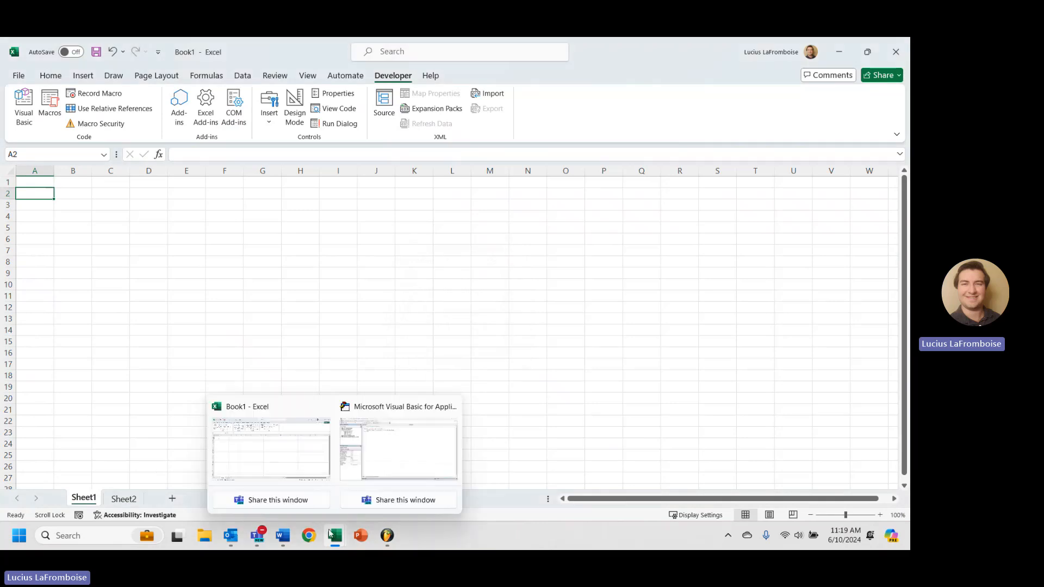
left_click(398, 449)
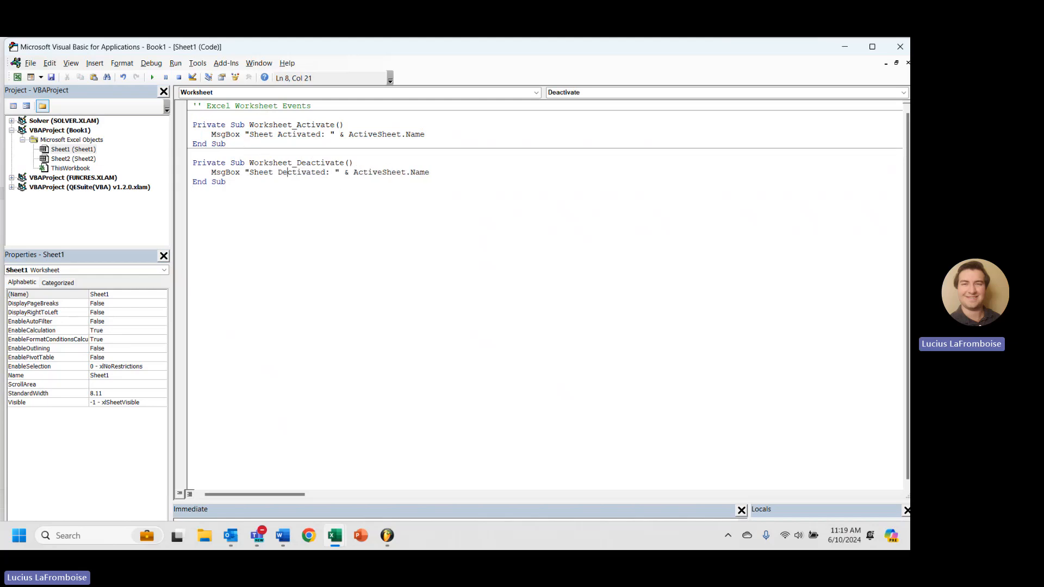
Review Sheet1's Activate and Deactivate MsgBox lines, then go back to the workbook.
left_click(421, 172)
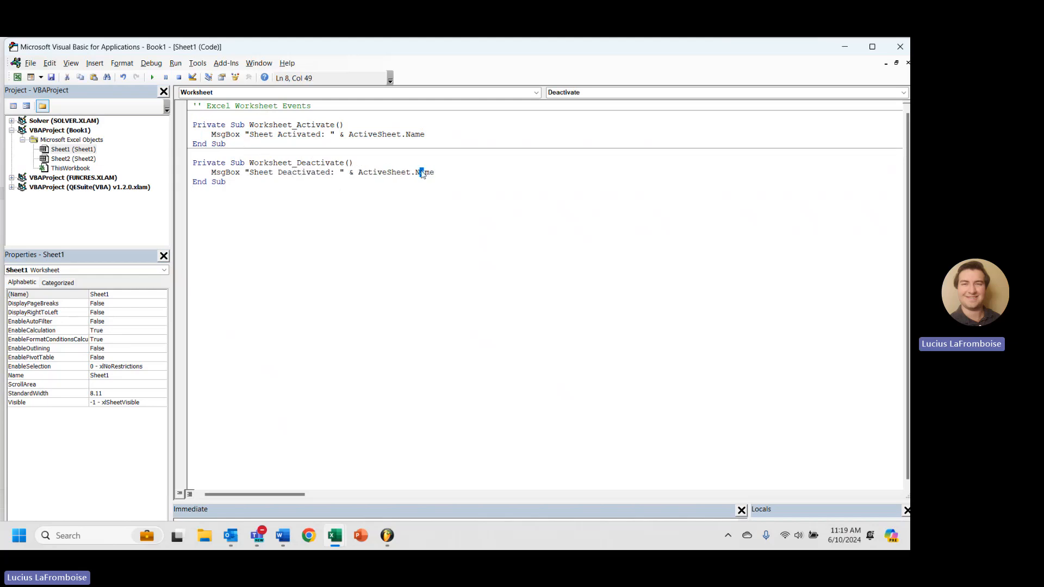
left_click(334, 535)
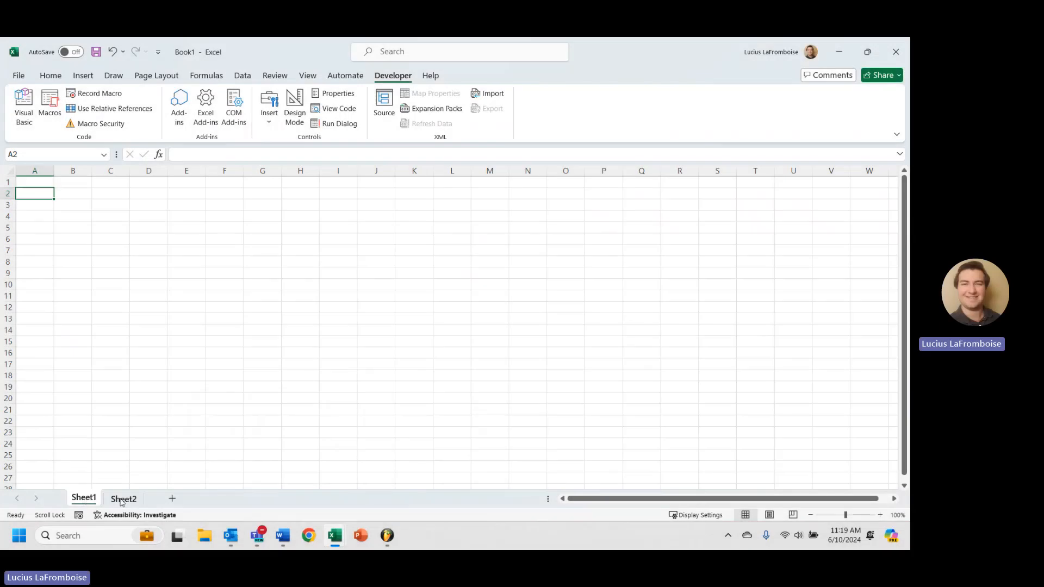
Switch between Sheet1 and Sheet2, confirming the Sheet Deactivated and Sheet Activated messages.
left_click(83, 498)
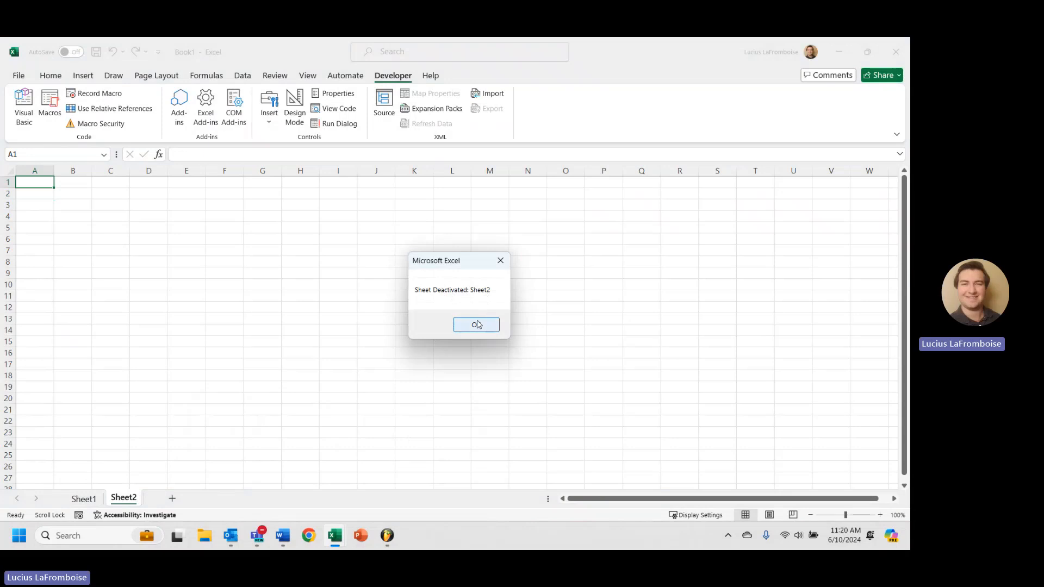
left_click(475, 324)
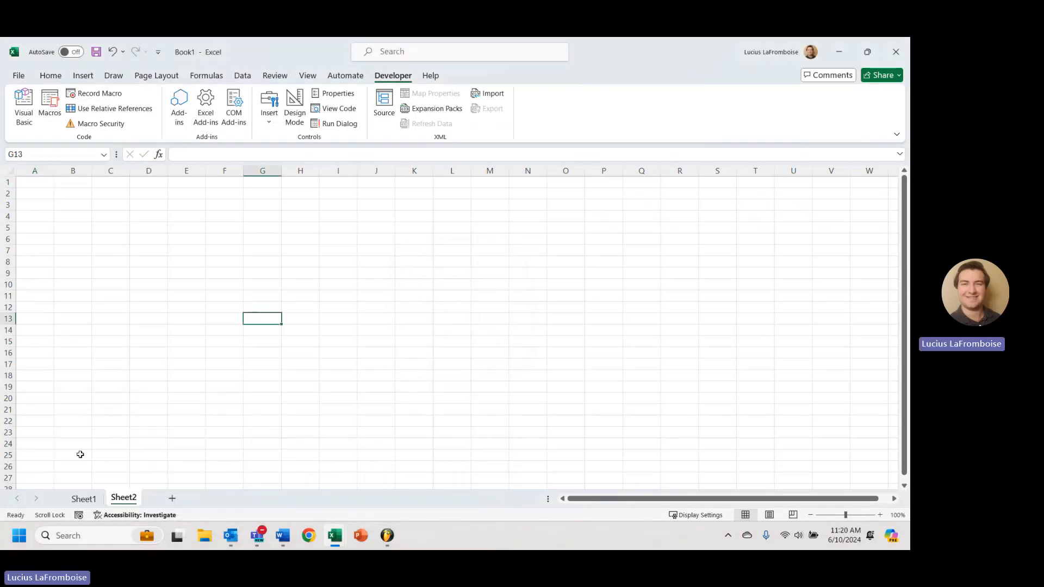
left_click(83, 499)
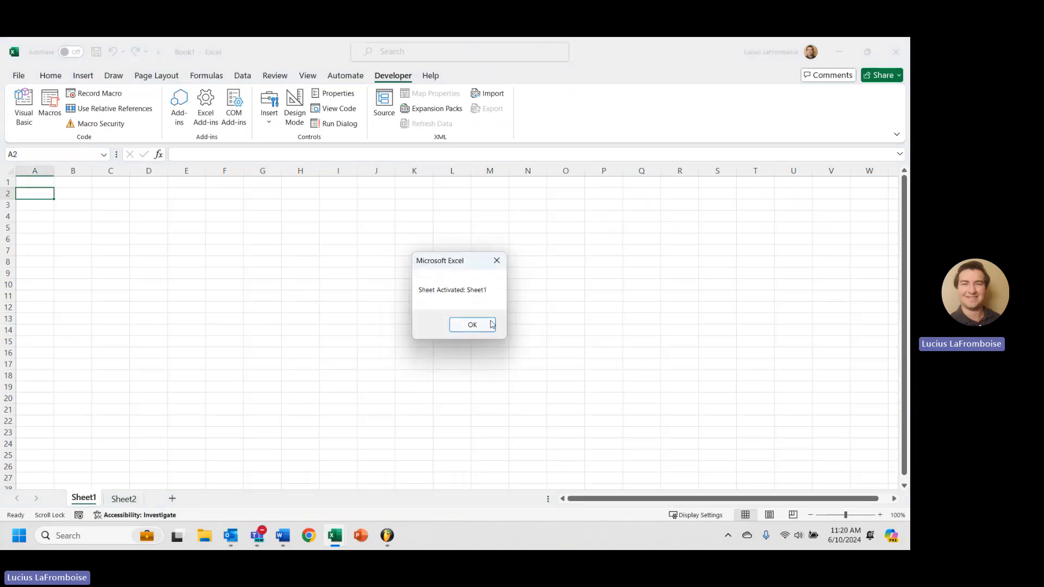
left_click(472, 325)
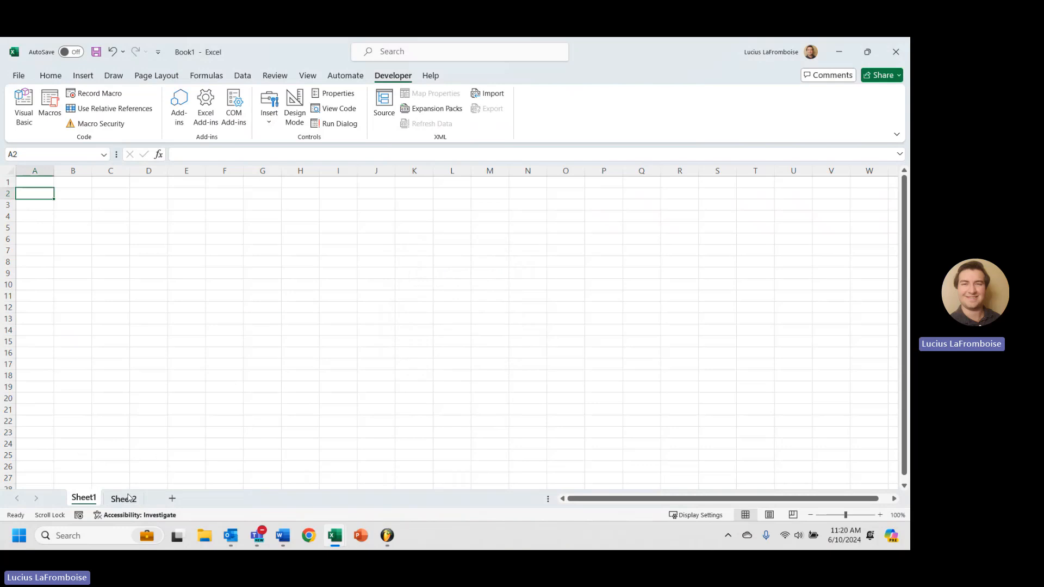
left_click(123, 498)
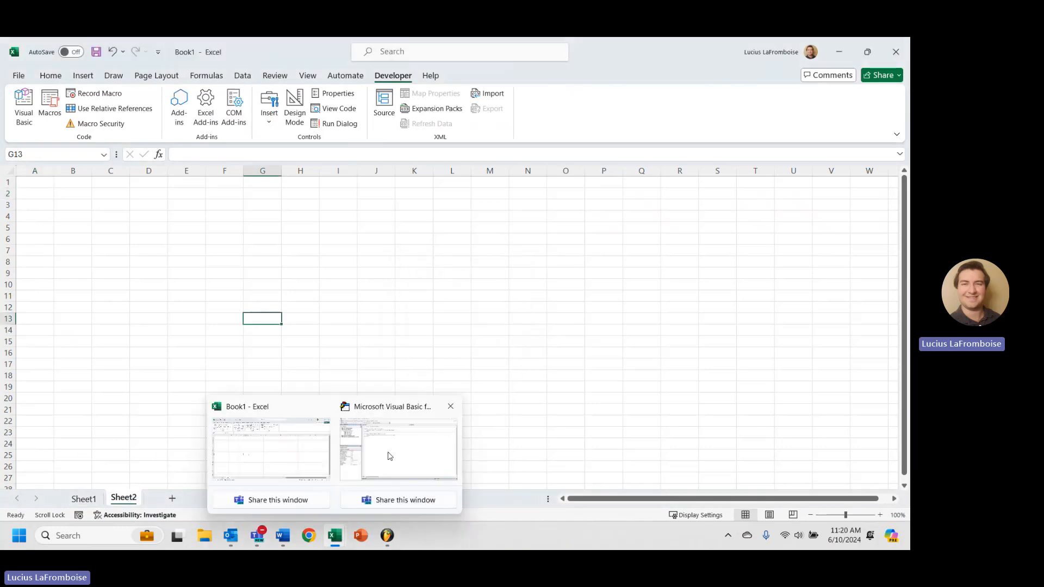
Copy Sheet1's Worksheet_Activate handler into Sheet2's code module.
left_click(398, 449)
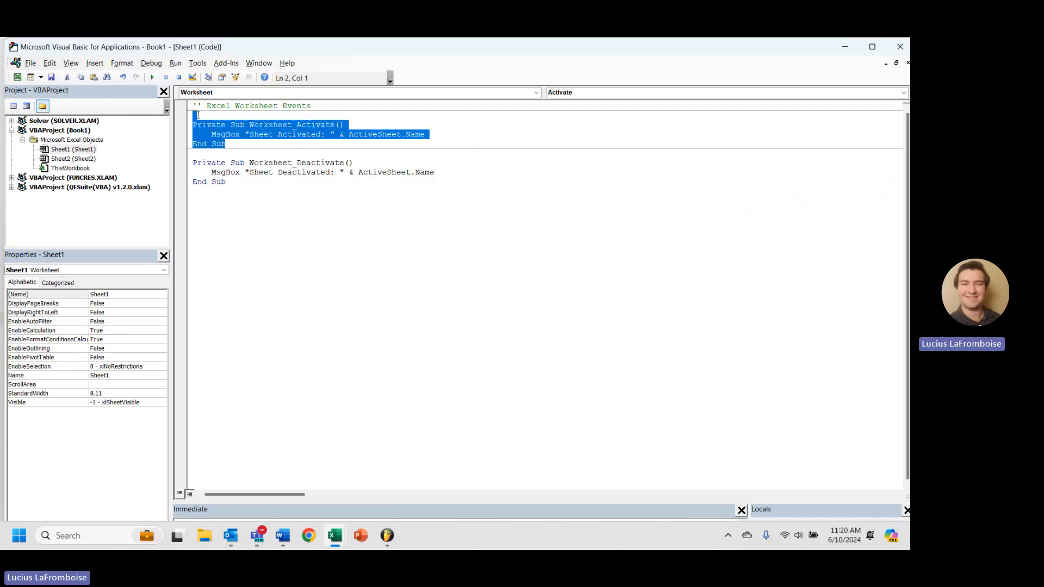
left_click(61, 159)
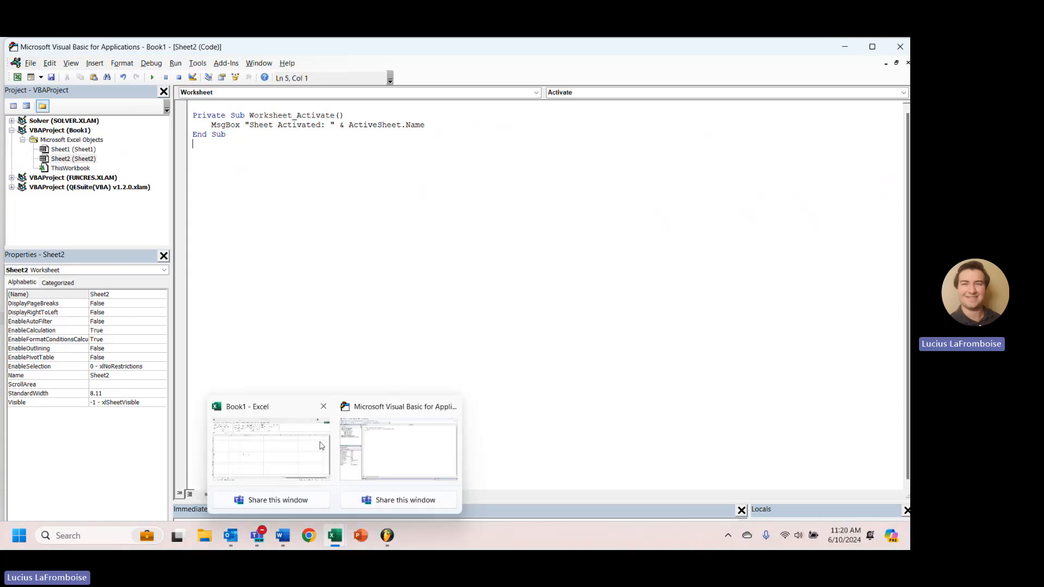
Switch to Sheet2 in Excel and confirm "Sheet Deactivated: Sheet2" then "Sheet Activated: Sheet2" appear.
left_click(270, 446)
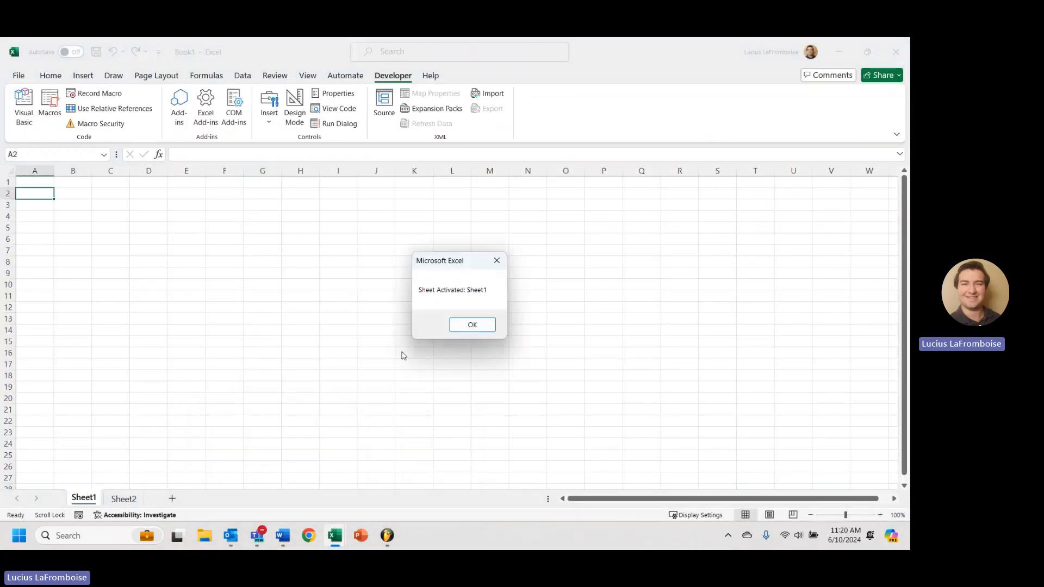
left_click(471, 325)
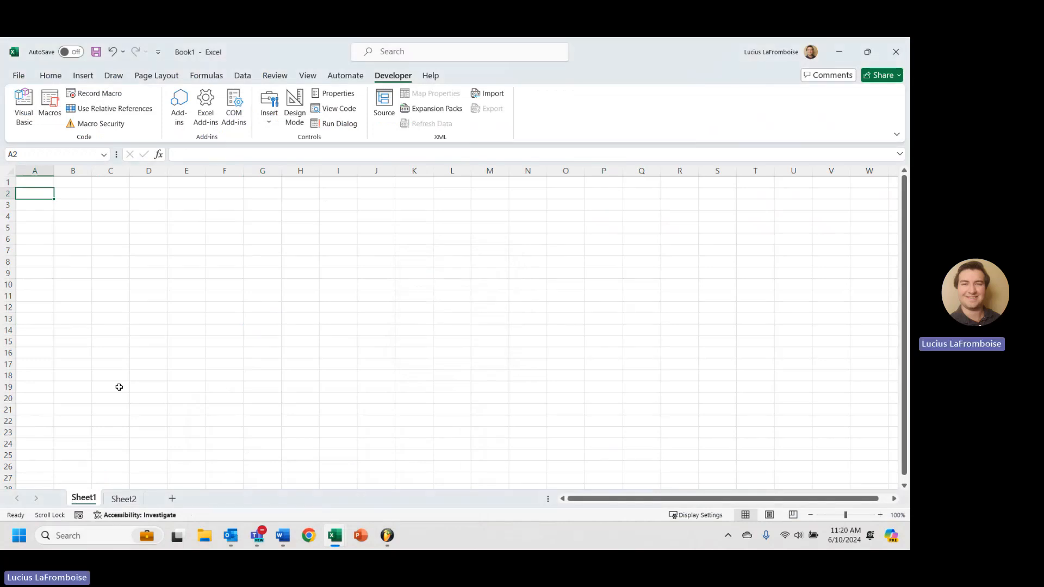
mouse_move(138, 482)
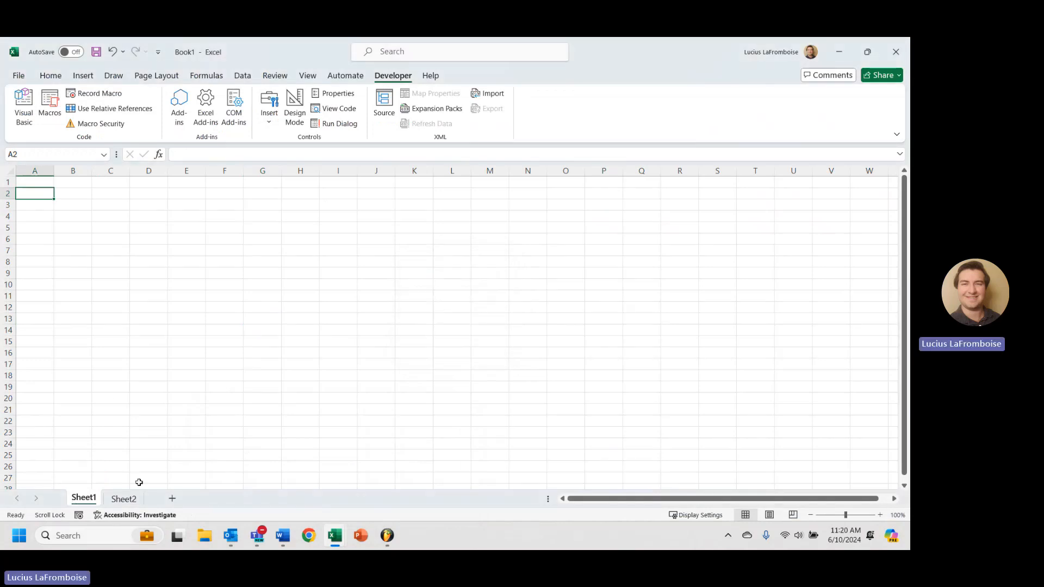
left_click(122, 498)
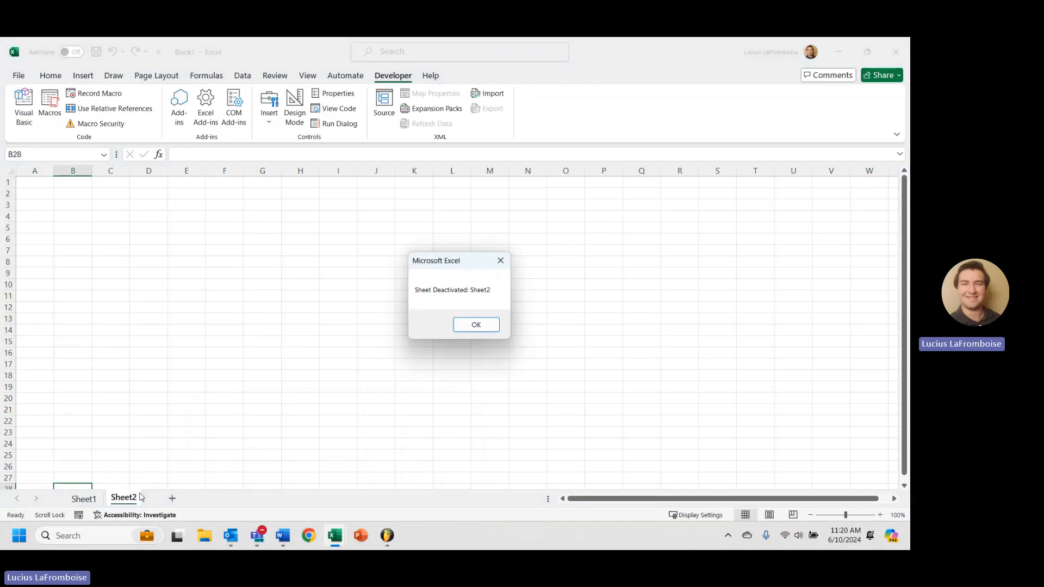
left_click(475, 324)
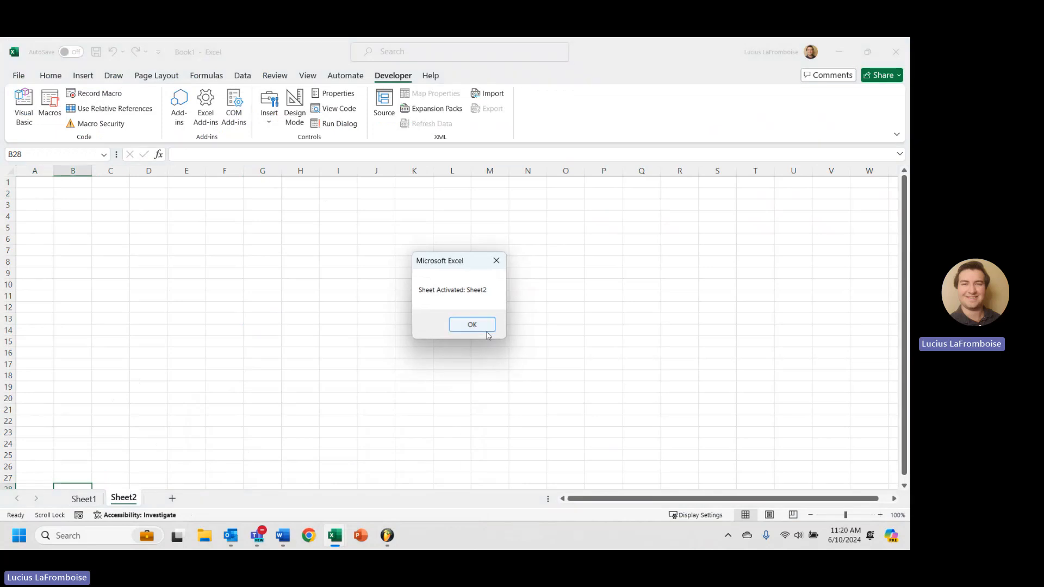
left_click(470, 324)
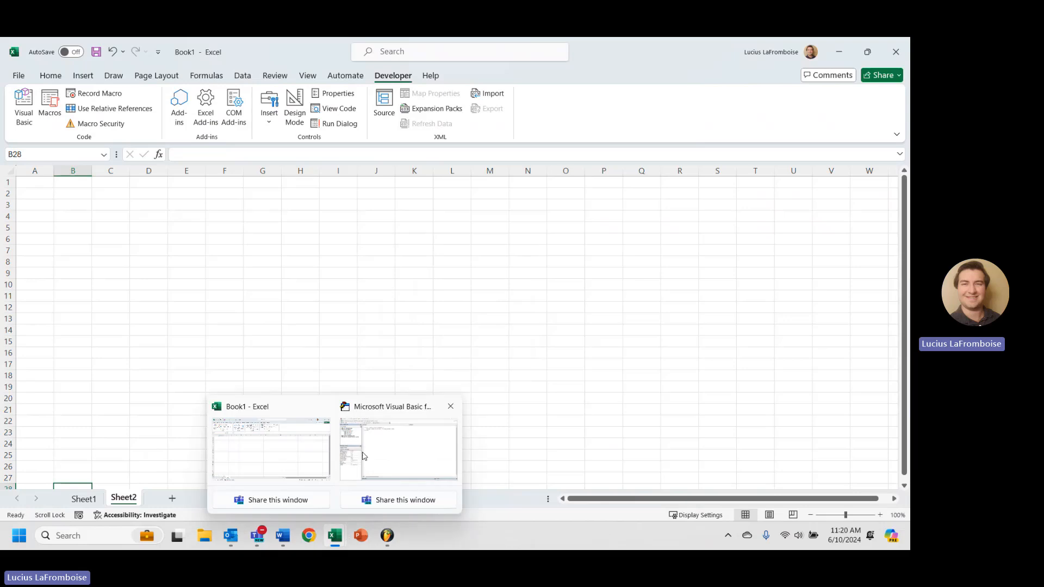
Return to the Visual Basic editor showing Sheet2's Worksheet_Activate handler.
left_click(398, 449)
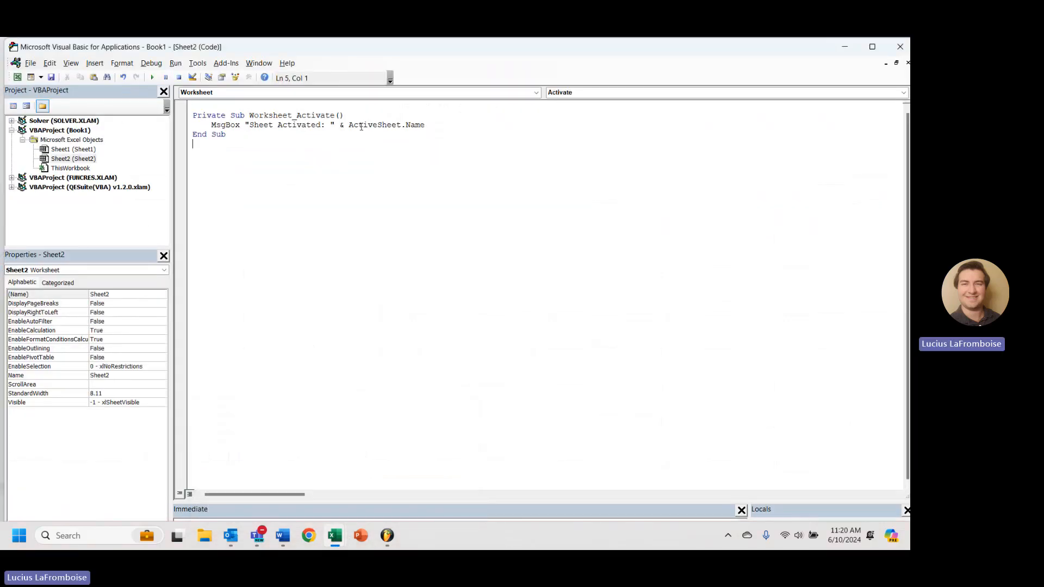
mouse_move(266, 150)
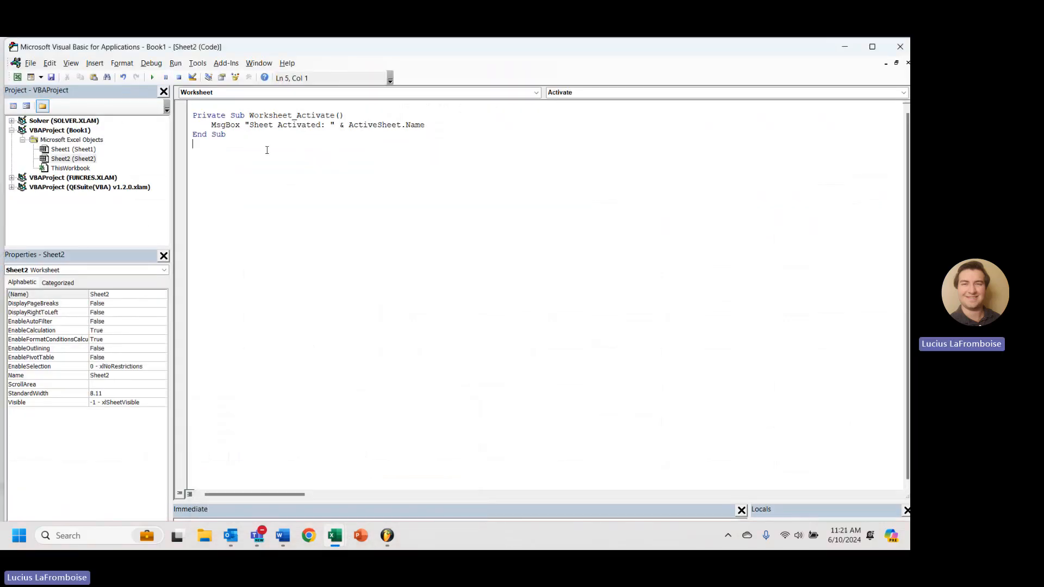